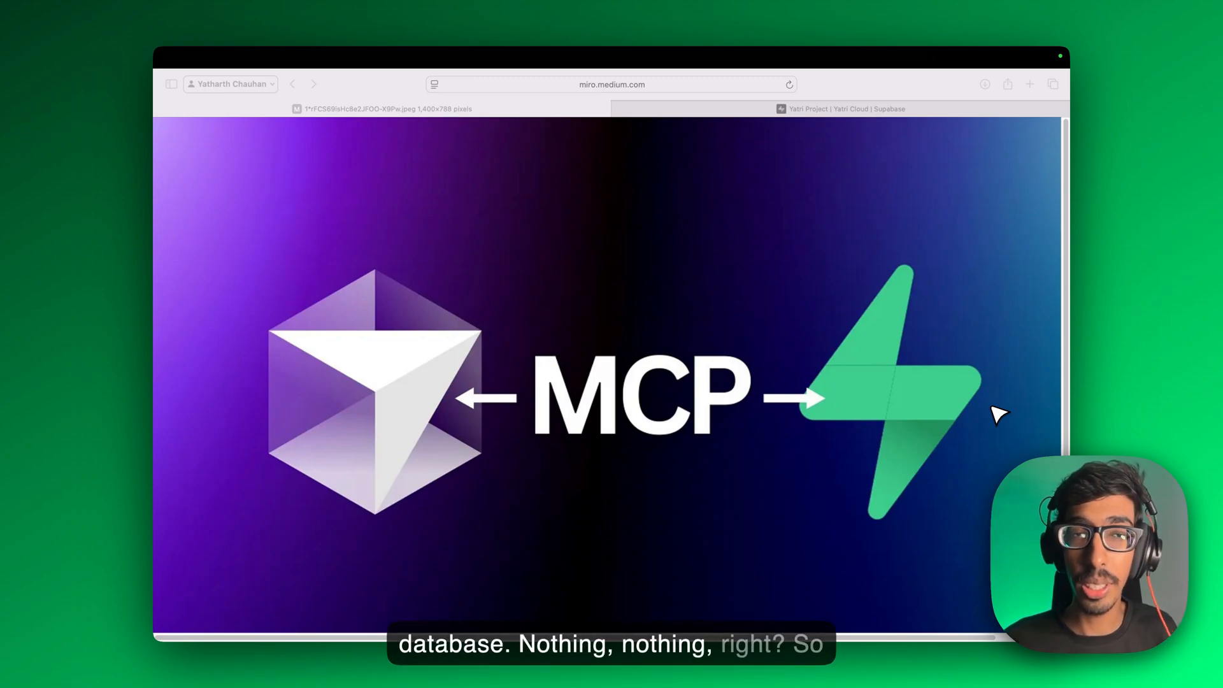
pyautogui.moveTo(852, 291)
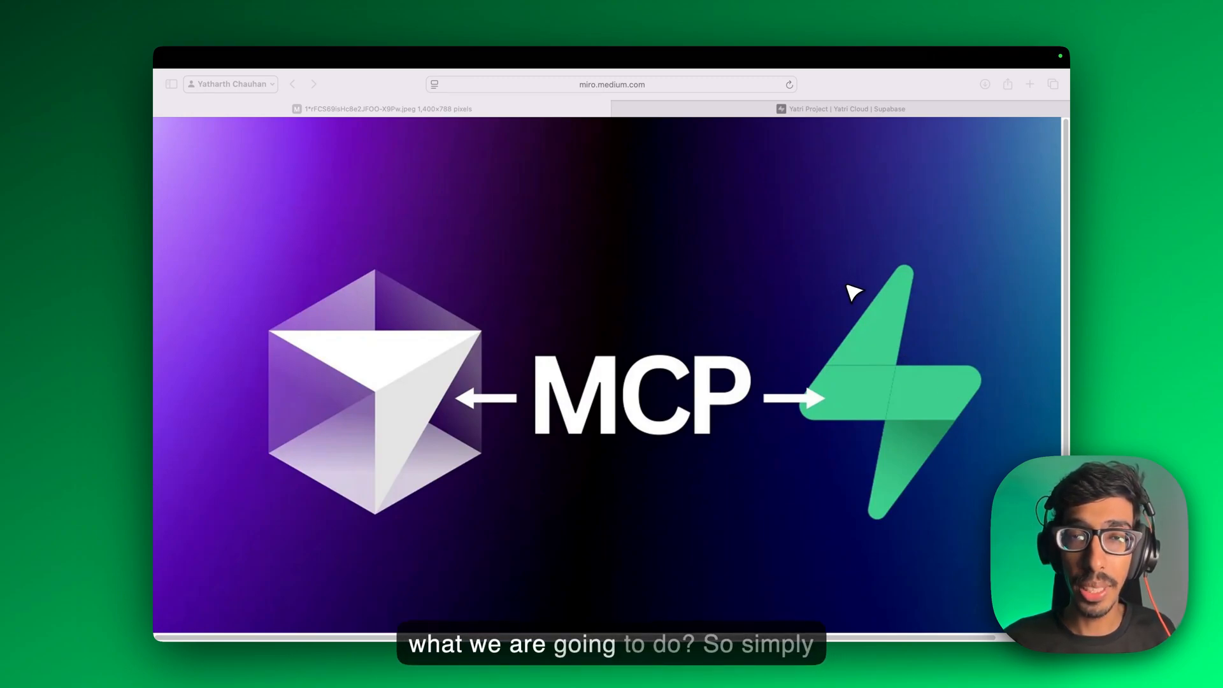
# Switch from Safari's MCP diagram to the Cursor editor for the Supabase-MCP project
pyautogui.press('cmd+tab')
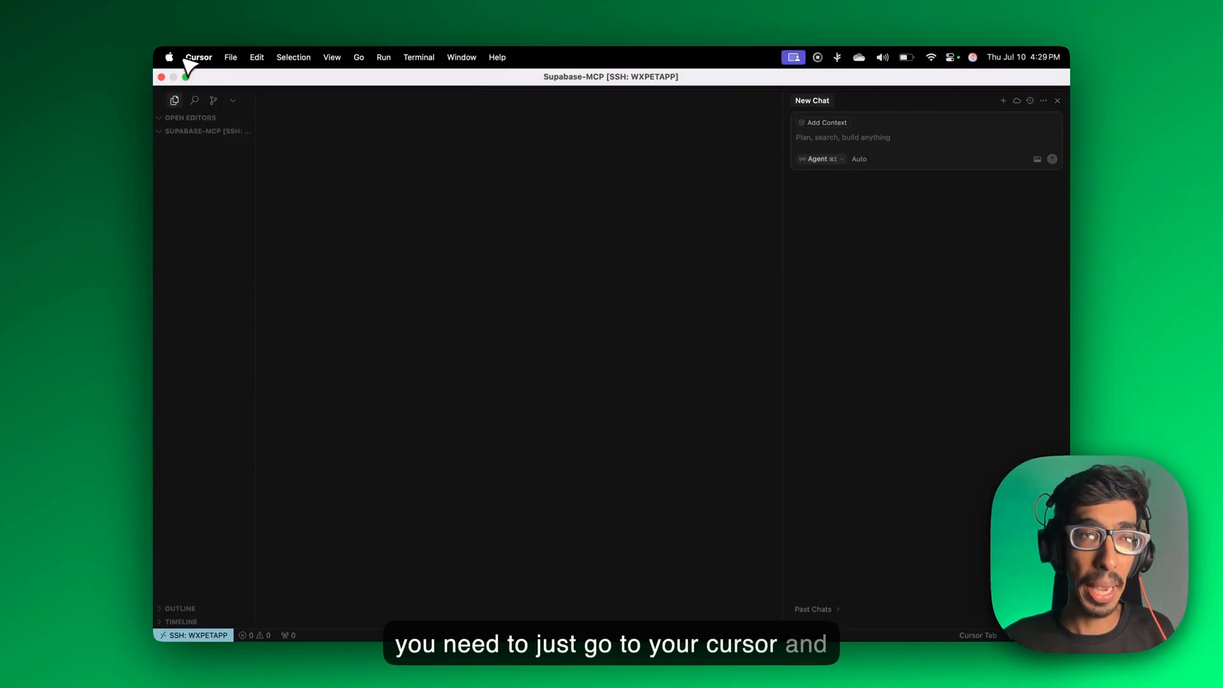
# Open Cursor Settings on the Tools & Integrations page listing the Supabase MCP tool
pyautogui.click(199, 56)
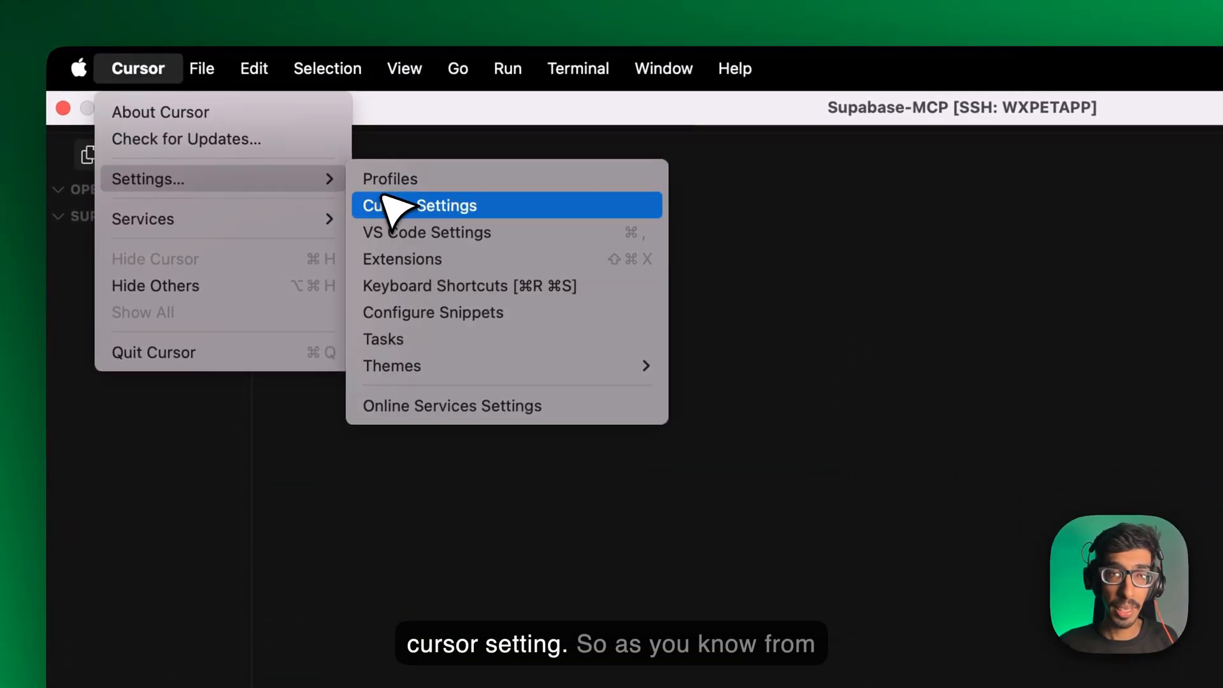
pyautogui.click(420, 205)
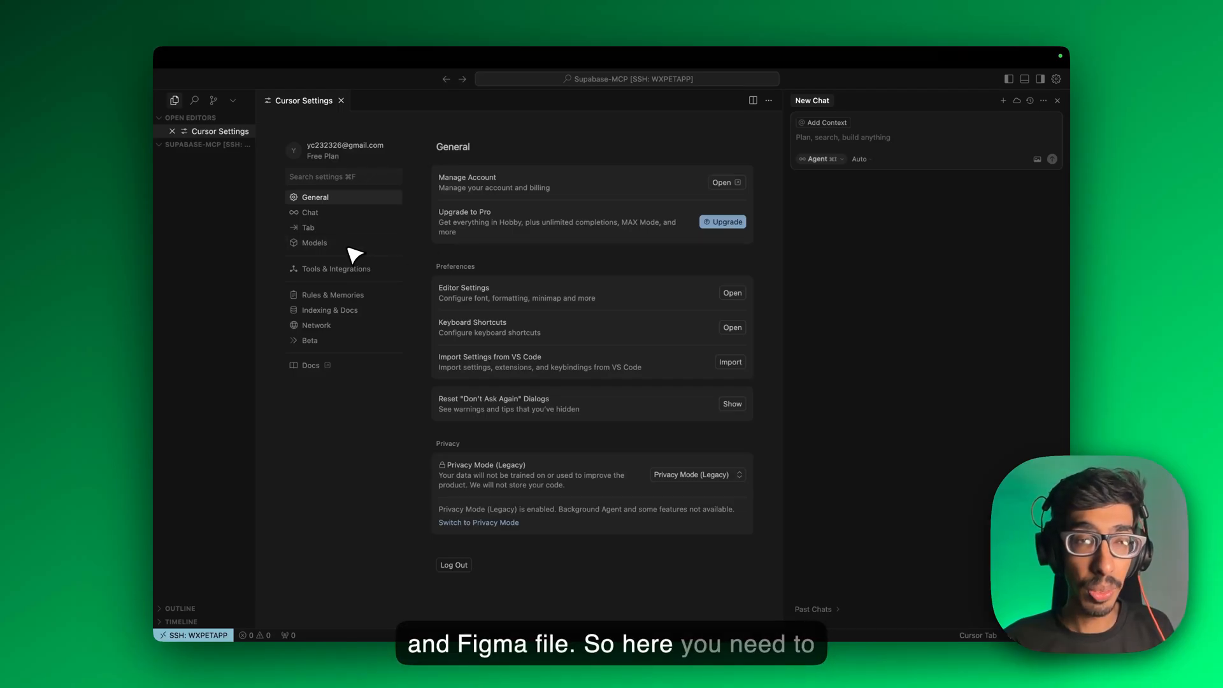
pyautogui.click(329, 269)
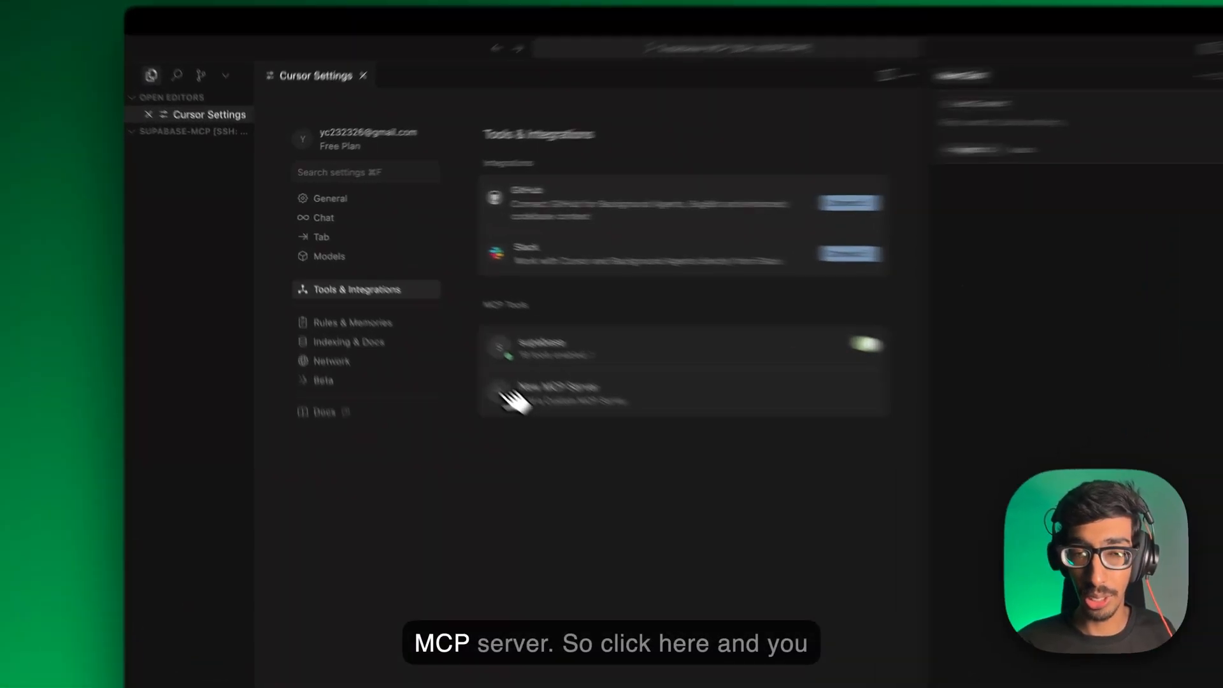
# Add a supabase server entry to mcp.json and select its project ref value
pyautogui.click(557, 393)
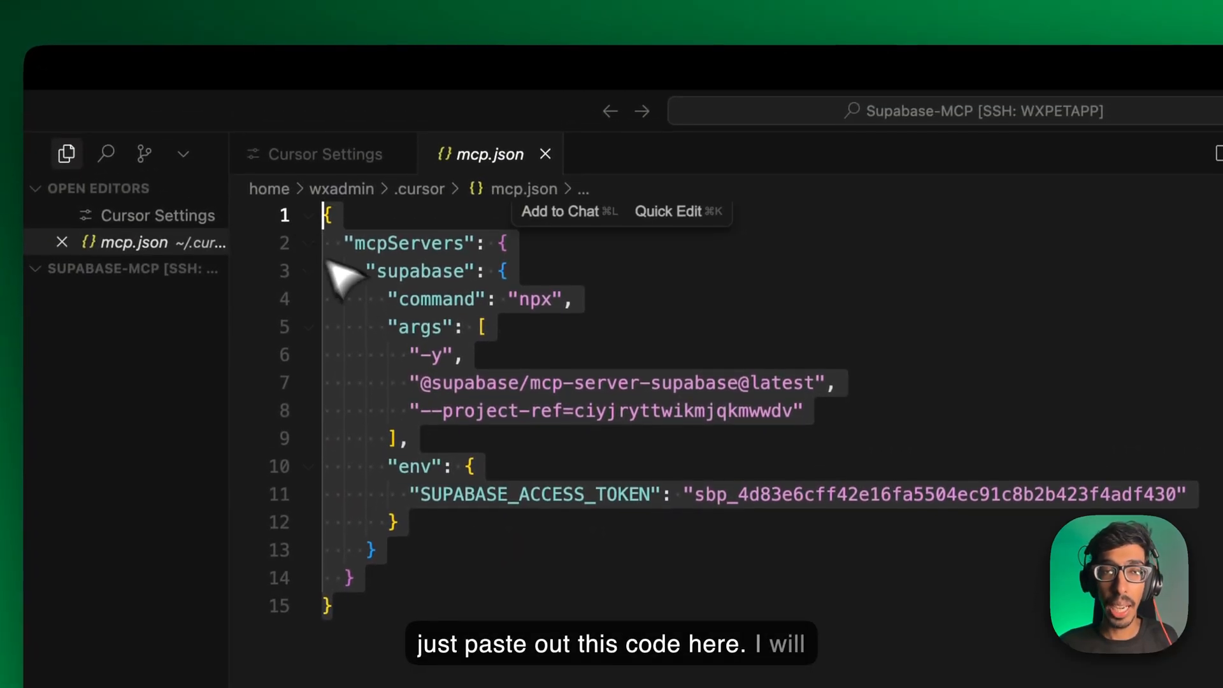
pyautogui.moveTo(433, 347)
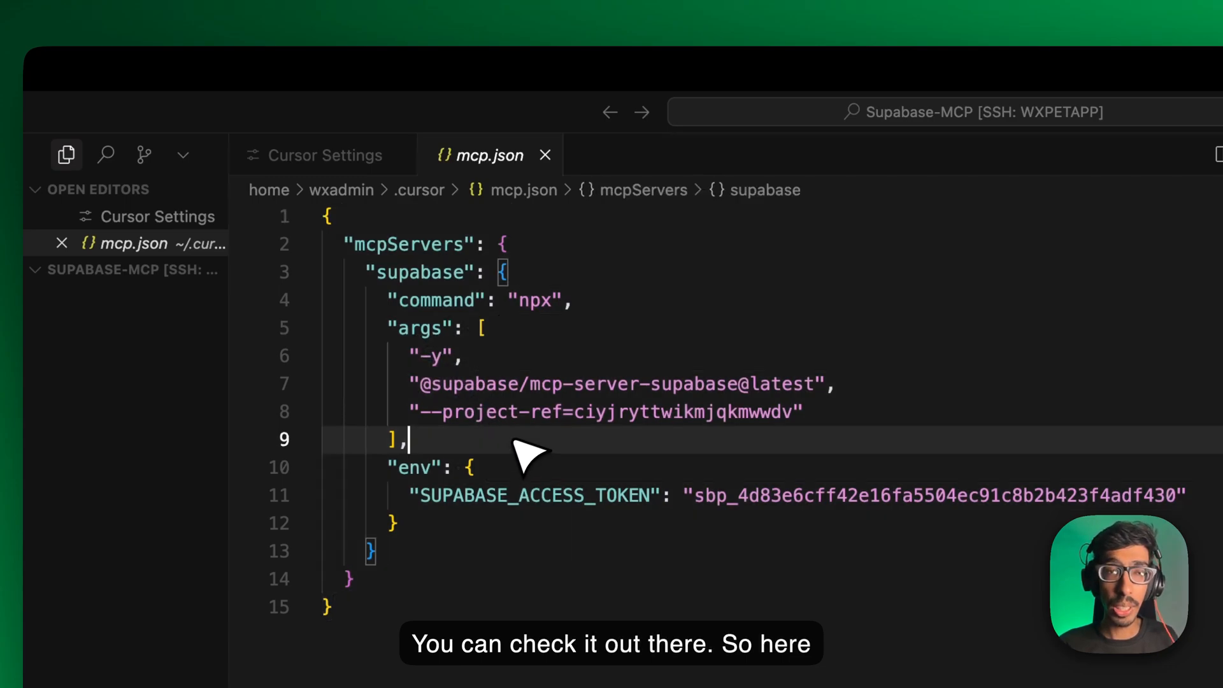
pyautogui.moveTo(651, 456)
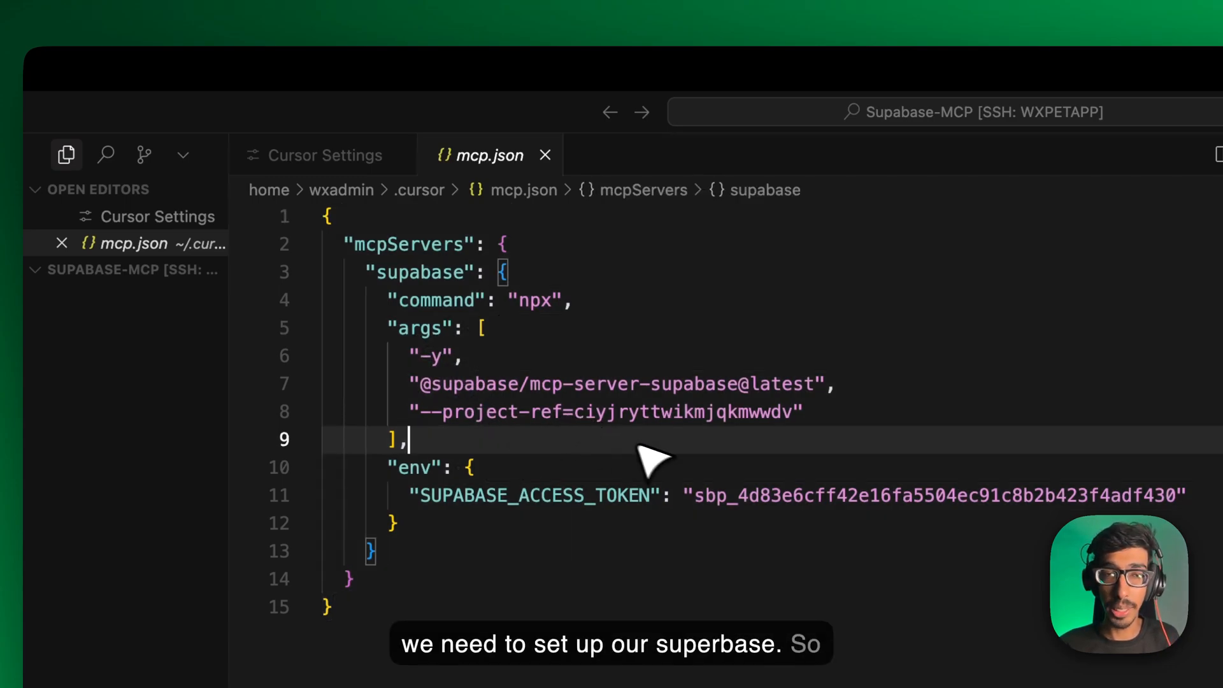
pyautogui.doubleClick(685, 413)
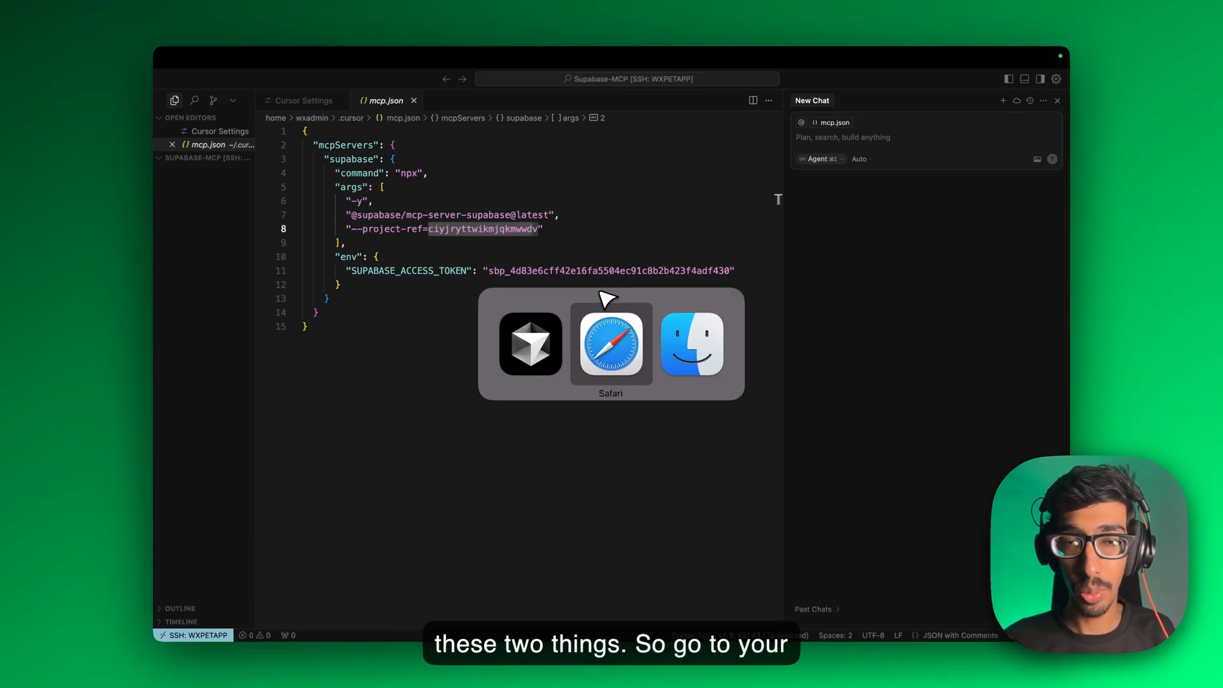
# View Yatri Project's General settings in Supabase to match the Project ID with the project ref
pyautogui.click(611, 345)
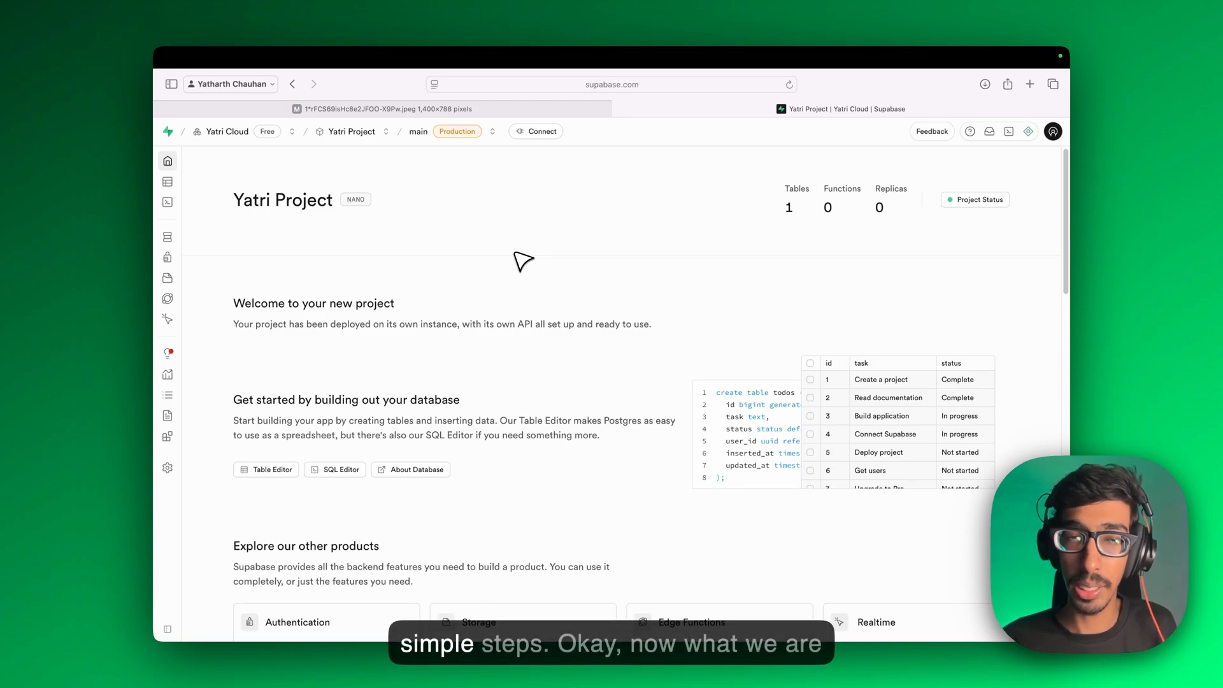
pyautogui.moveTo(229, 229)
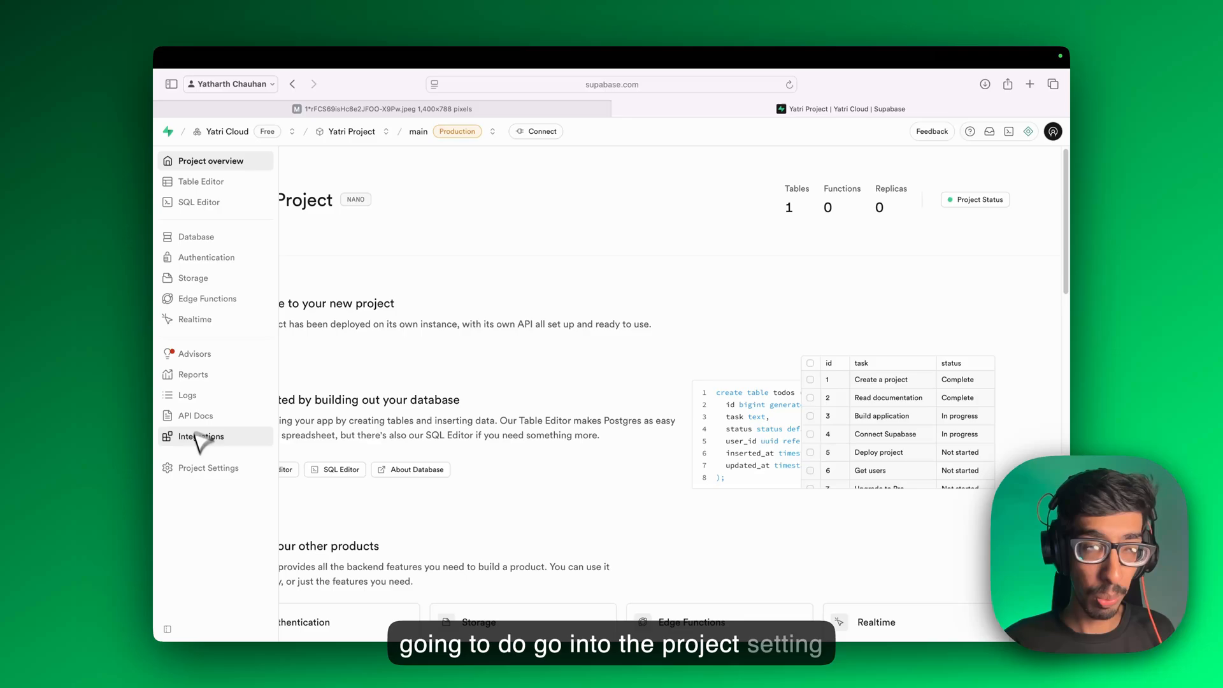
pyautogui.click(208, 467)
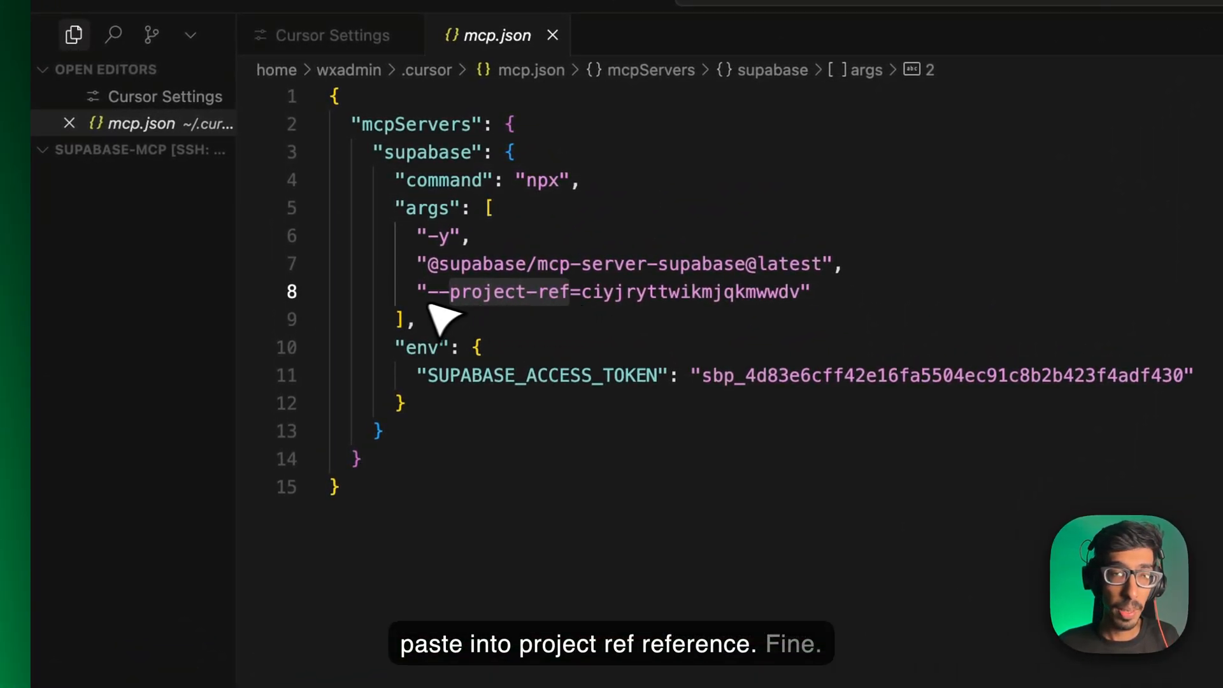
pyautogui.doubleClick(541, 375)
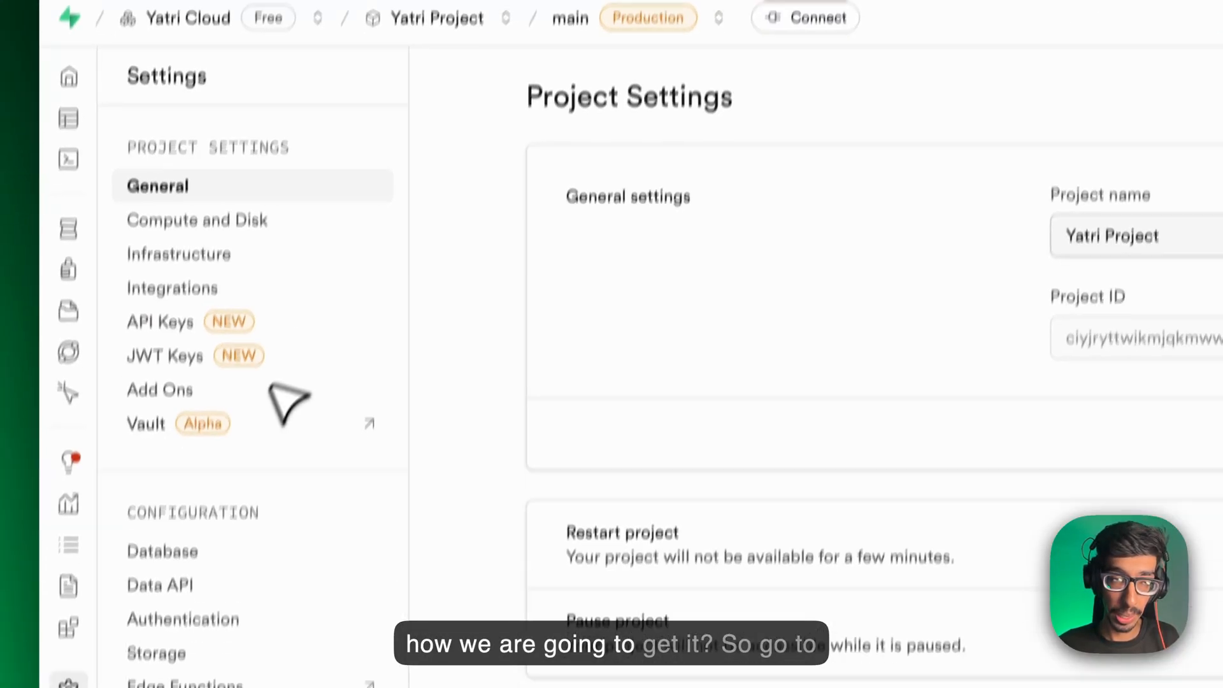
# Open Supabase account preferences, view Access Tokens, and start generating a new token
pyautogui.click(1143, 216)
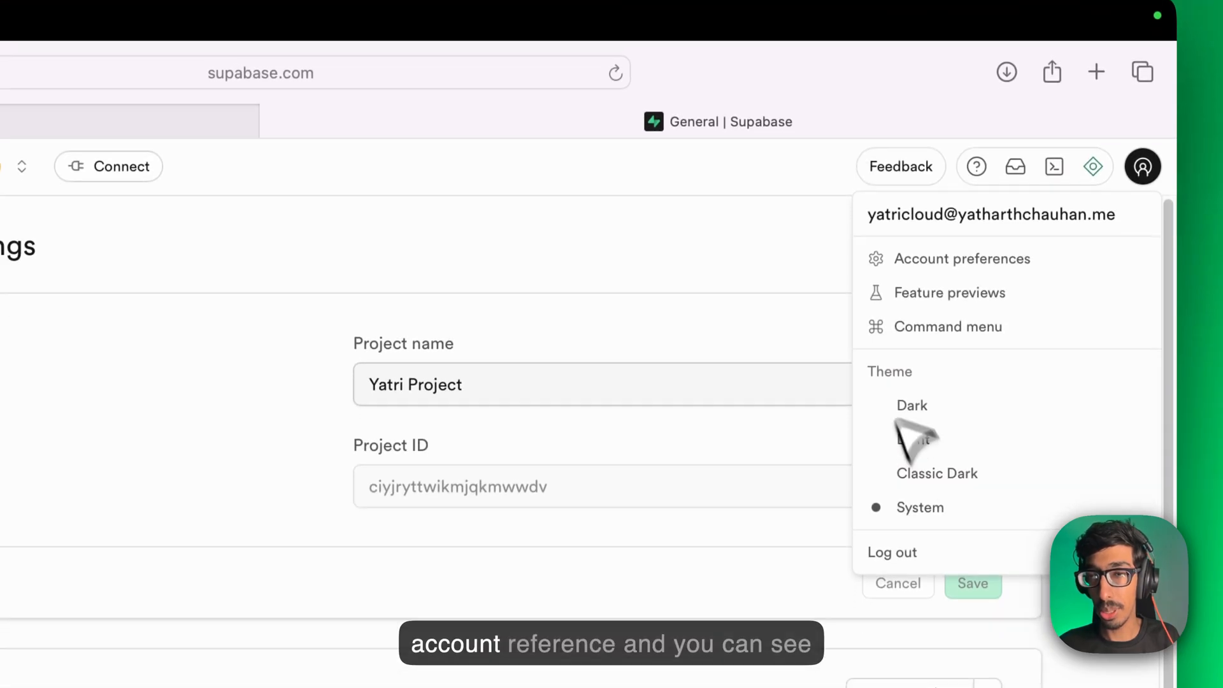
pyautogui.click(962, 258)
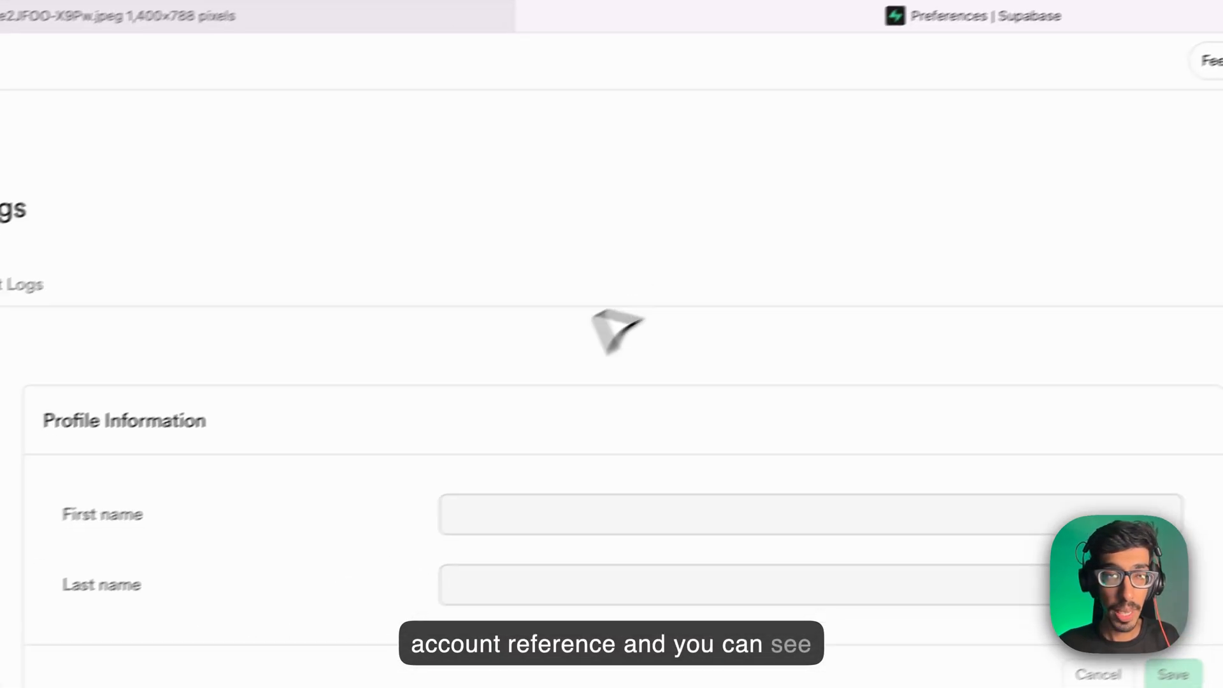
pyautogui.click(187, 302)
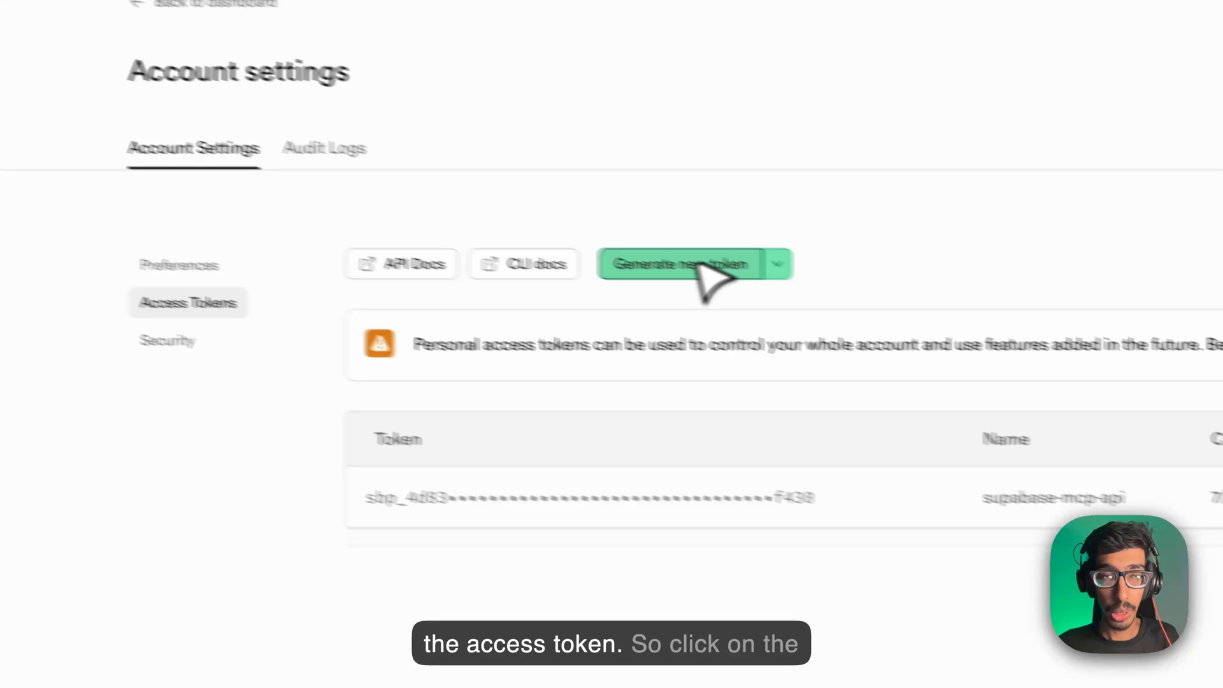
pyautogui.click(682, 263)
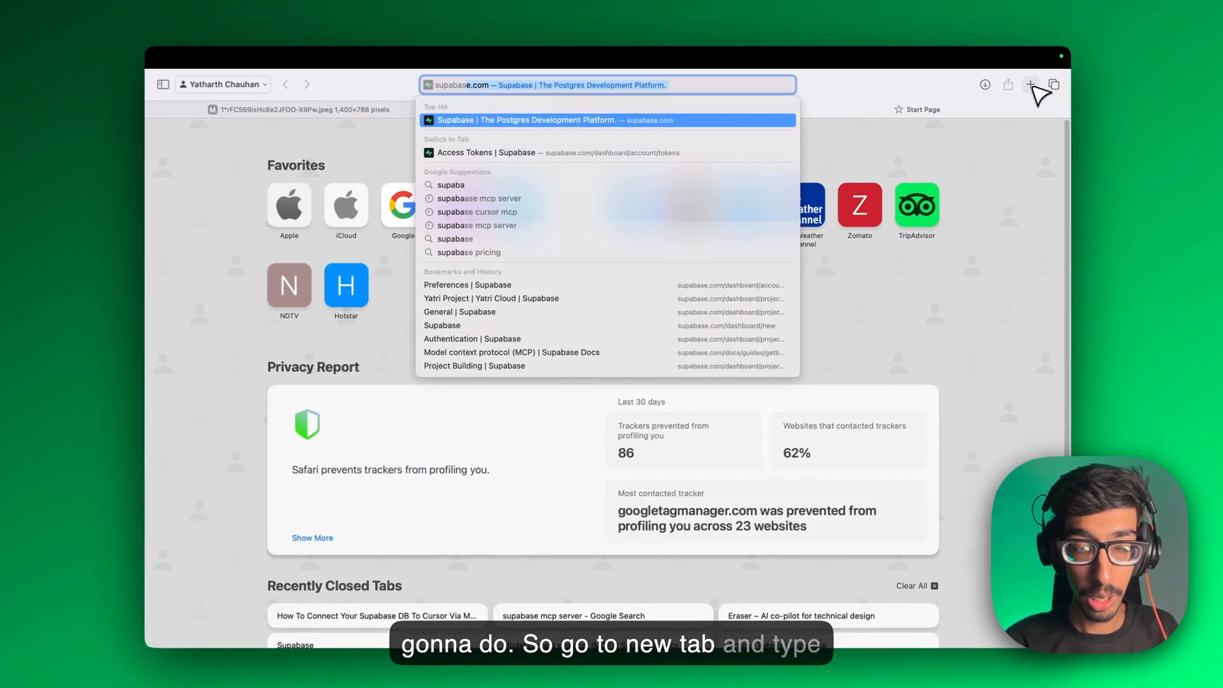
# Search 'supabase mcp' and open the Model context protocol (MCP) Supabase Docs page
pyautogui.write('supabase mcp server with cursor')
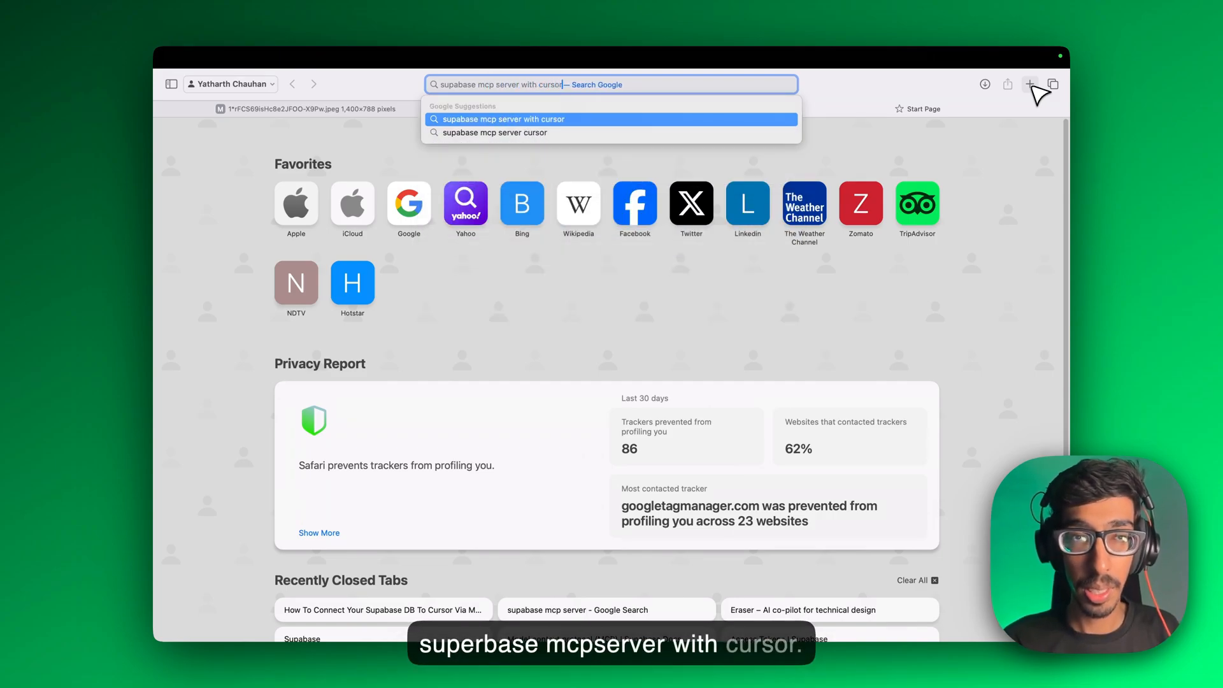
pyautogui.press('enter')
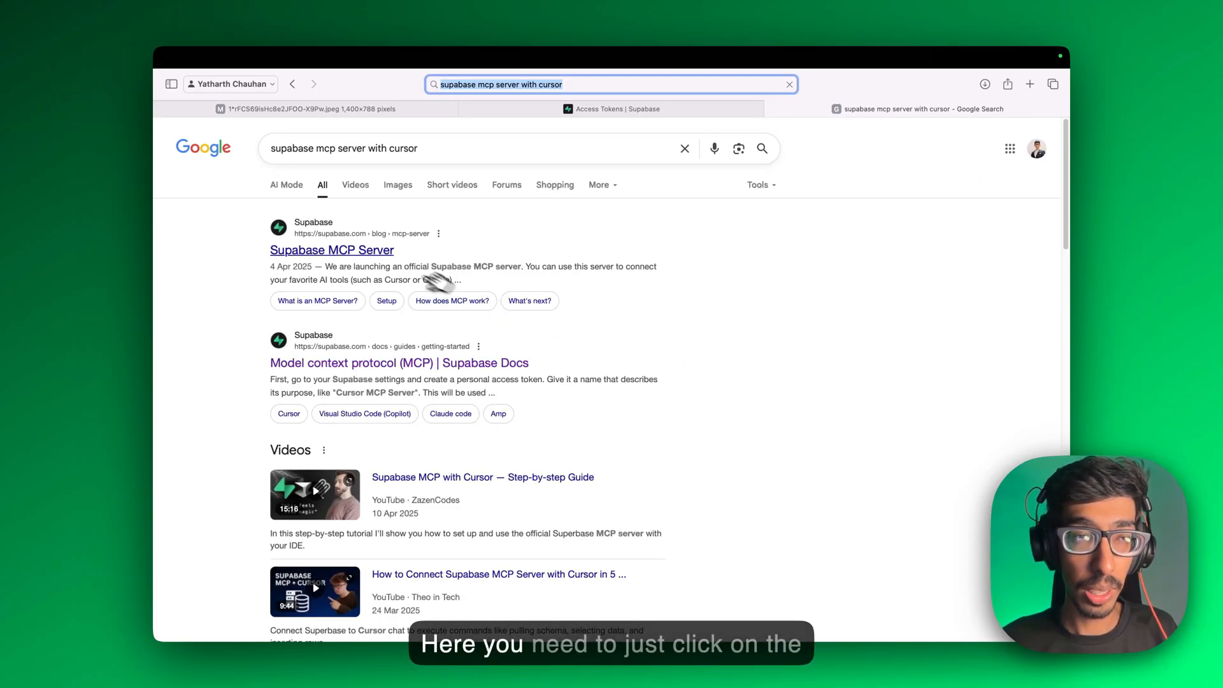
pyautogui.click(332, 250)
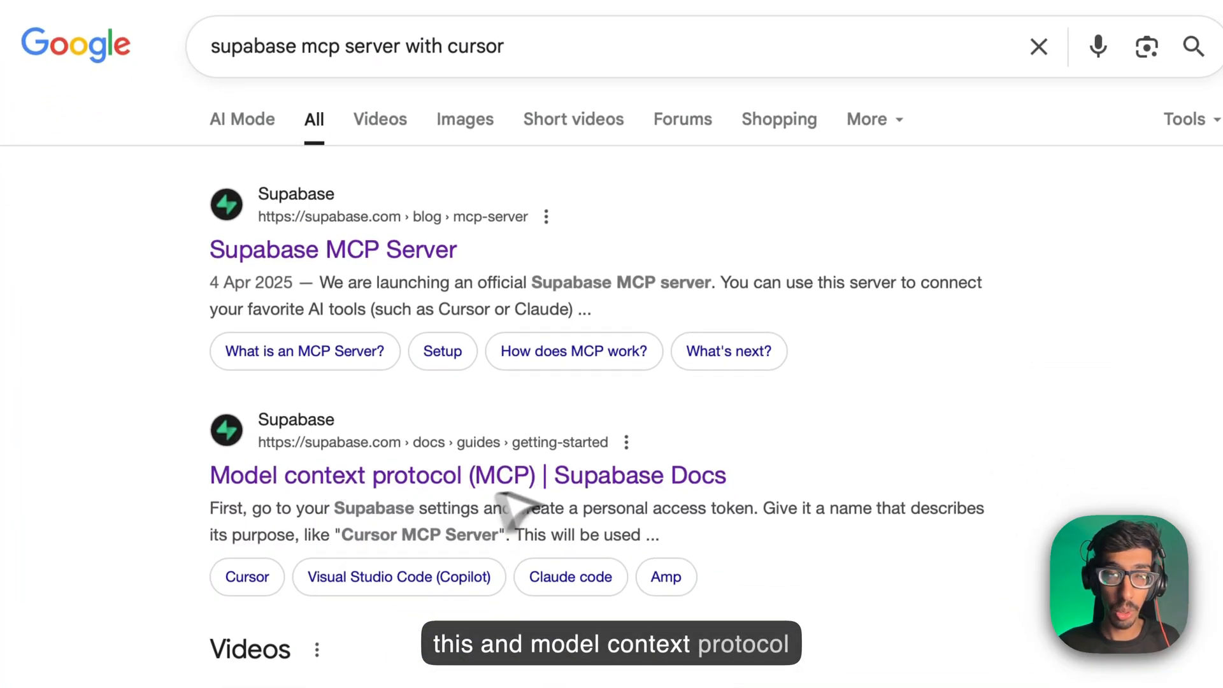
pyautogui.click(467, 475)
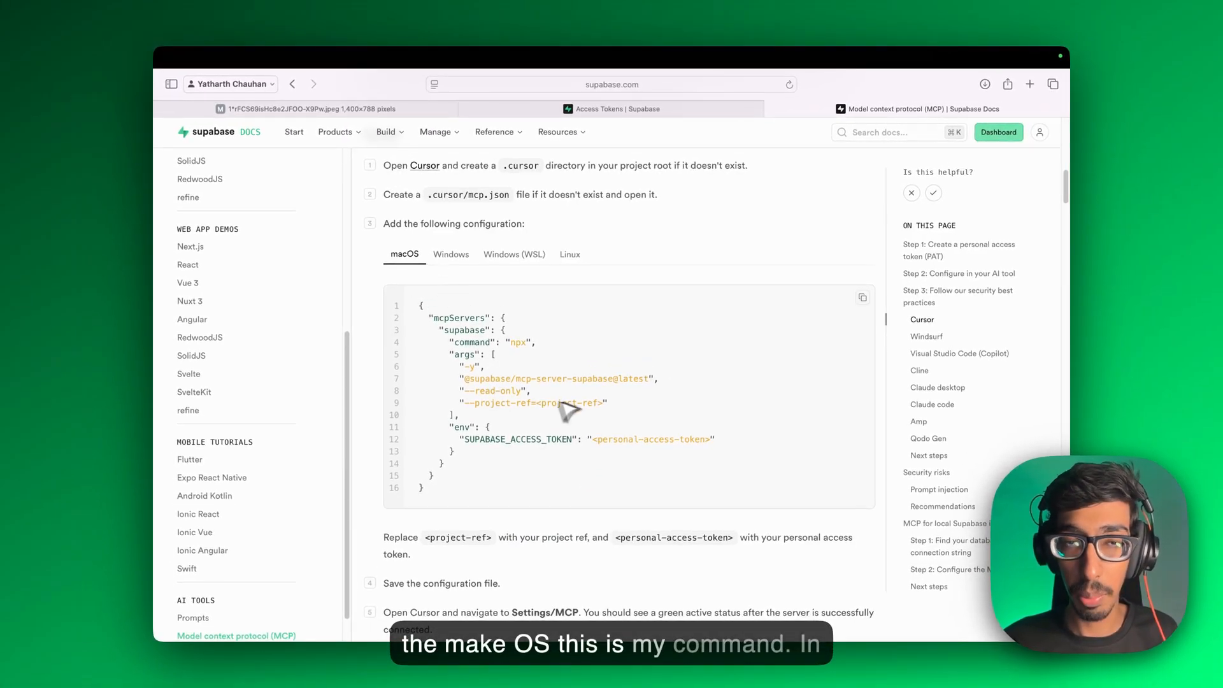
# Start a new Cursor agent chat with mcp.json attached as context
pyautogui.click(451, 254)
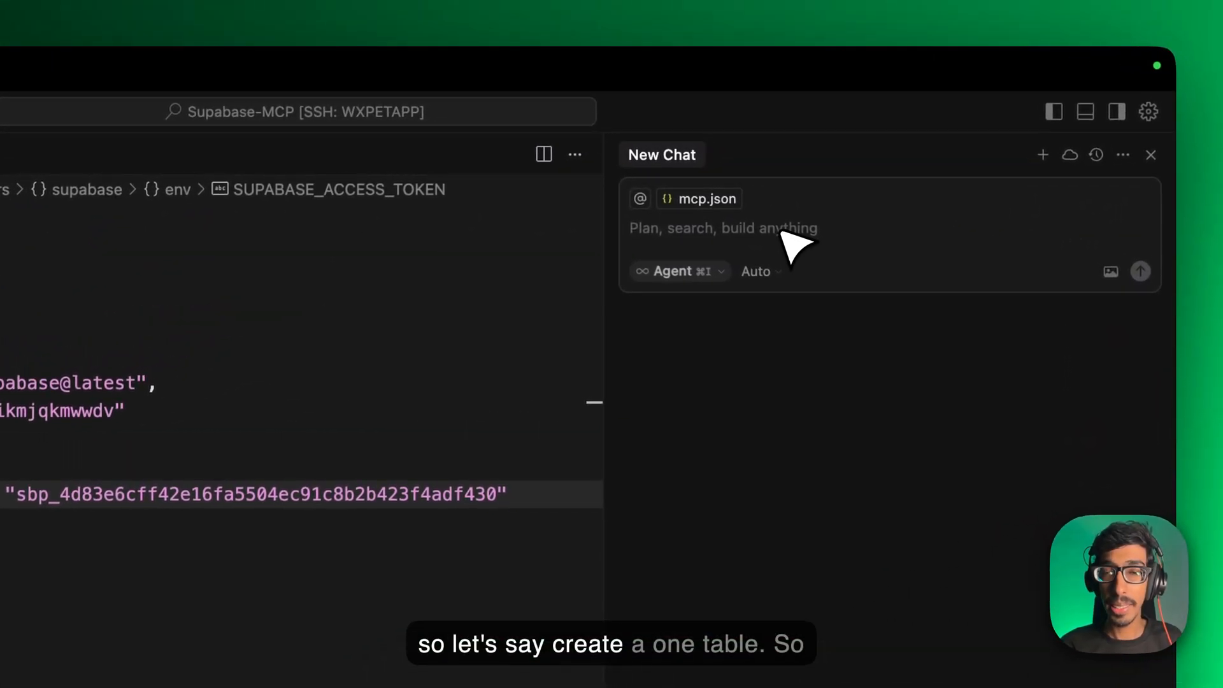
# Ask the agent to create a yatri test table with name and contact fields
pyautogui.write('create a table with the name of yatri test tabl')
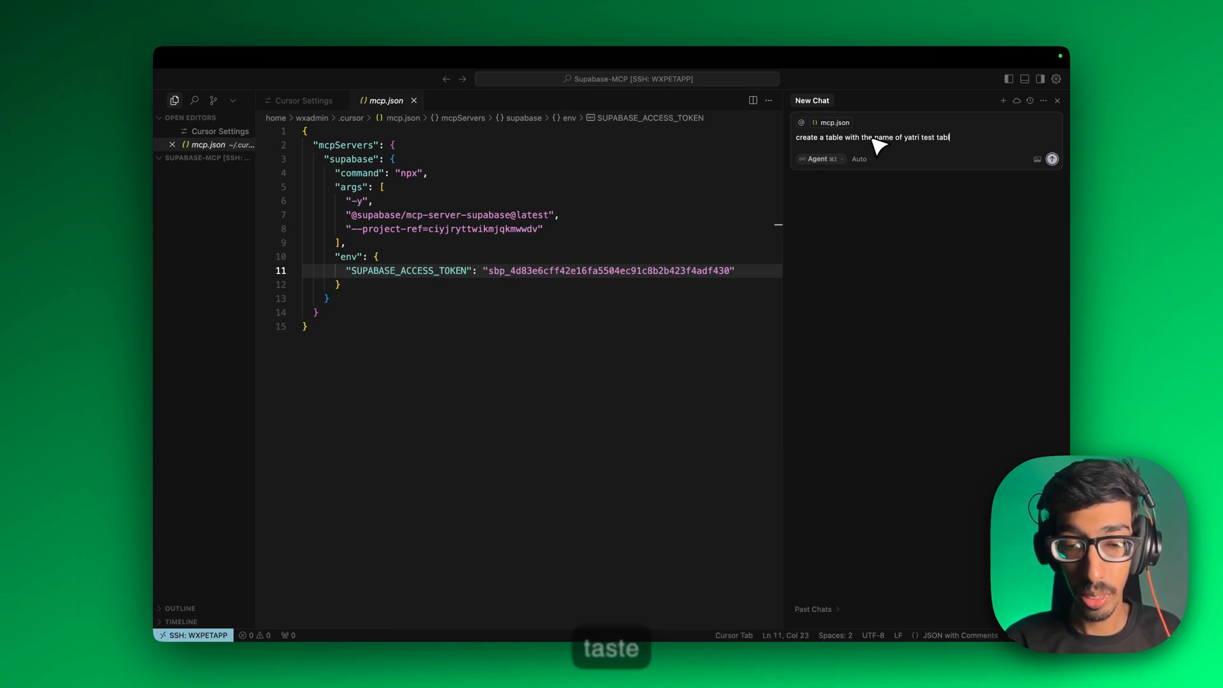
pyautogui.write('e')
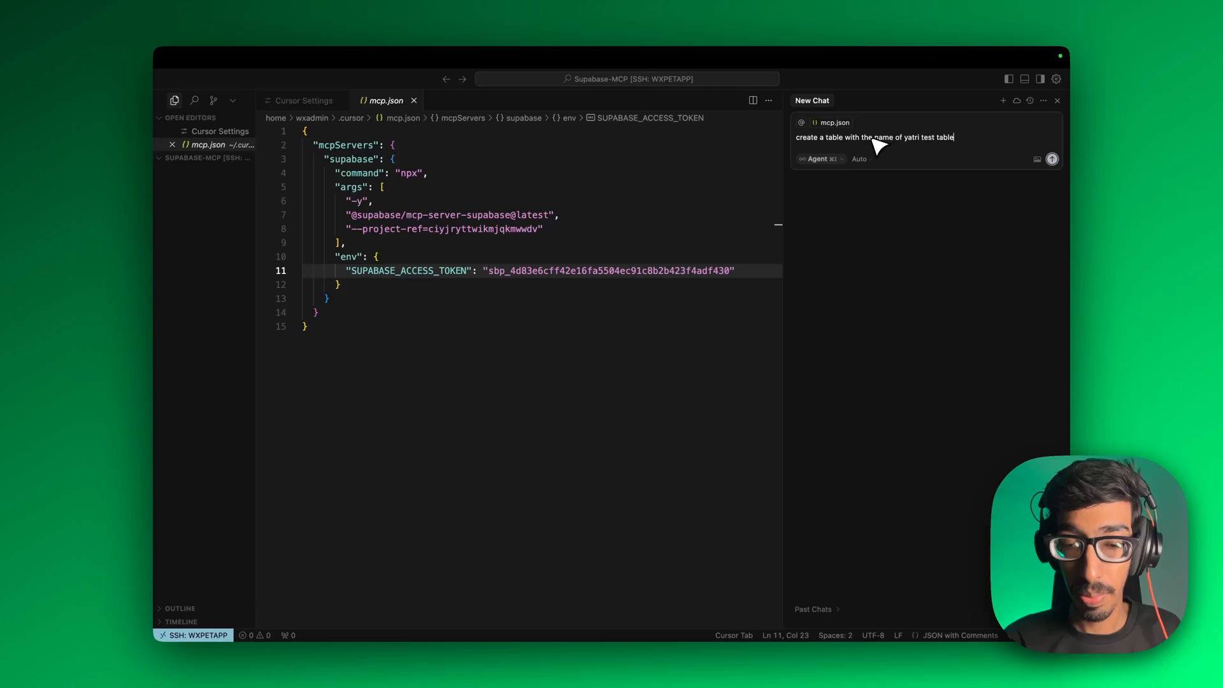
pyautogui.write('add.')
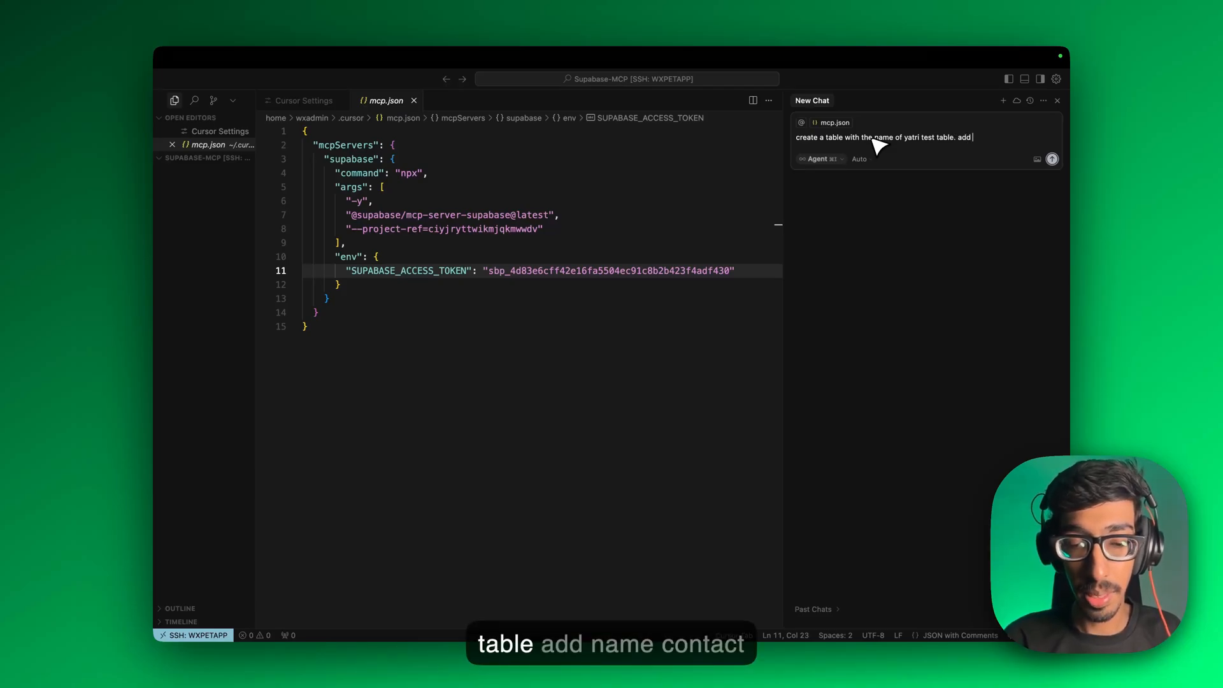
pyautogui.write('name, conatct filed')
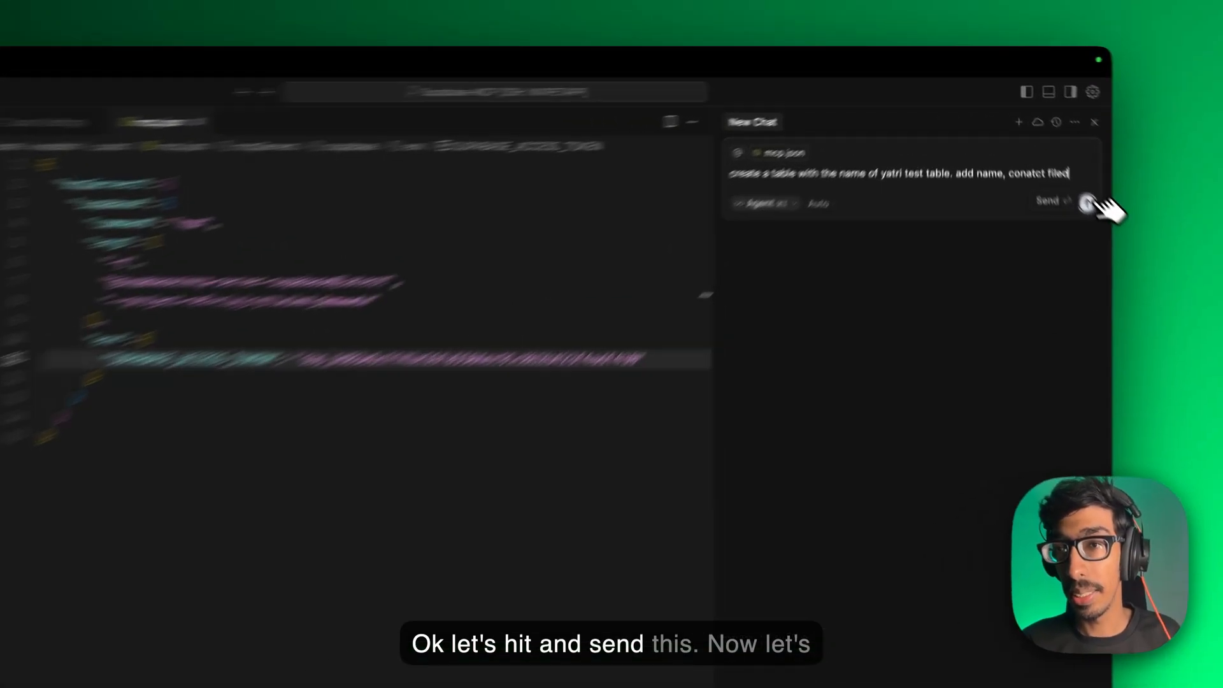
pyautogui.click(1087, 201)
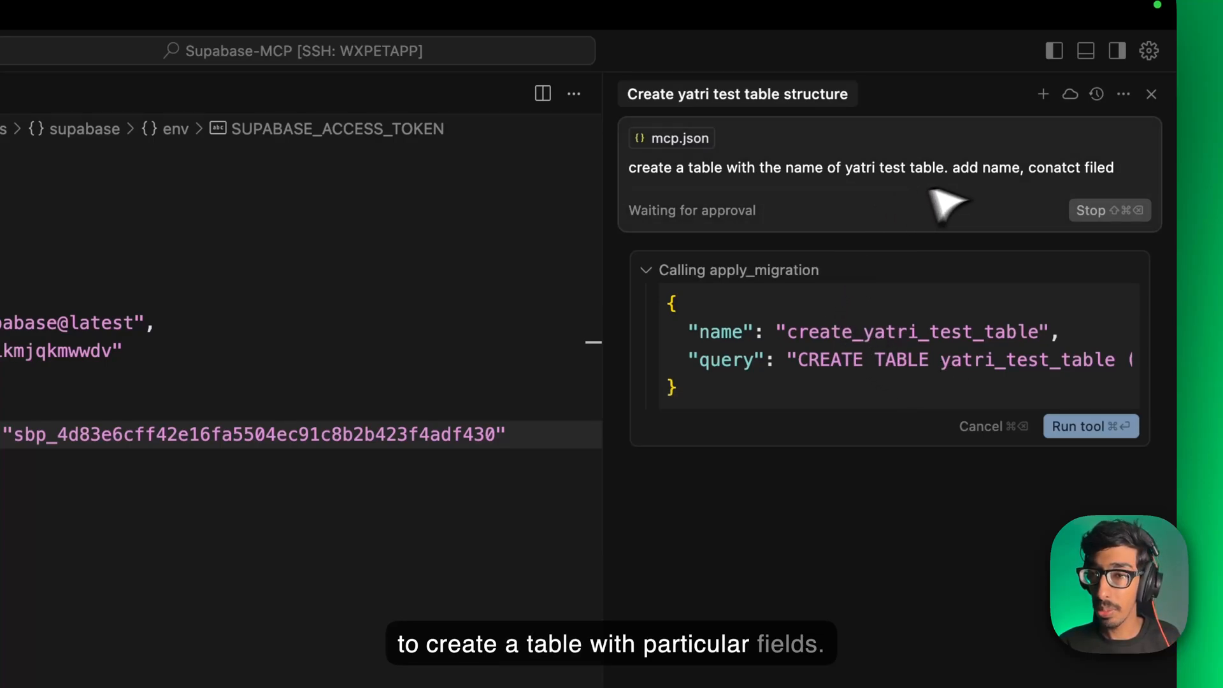
# Approve the agent's apply_migration call creating yatri_test_table with id, name and contact
pyautogui.click(1090, 426)
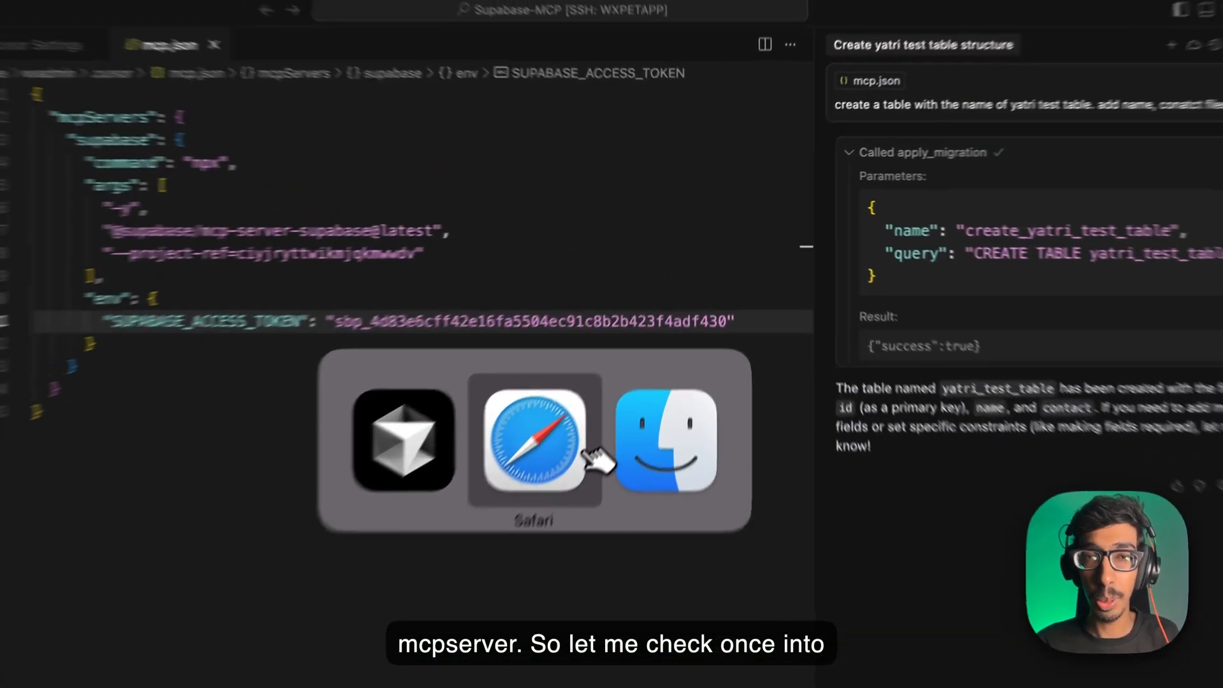
# Switch to Safari and view the empty yatri_test_table in Supabase's Table Editor
pyautogui.click(534, 439)
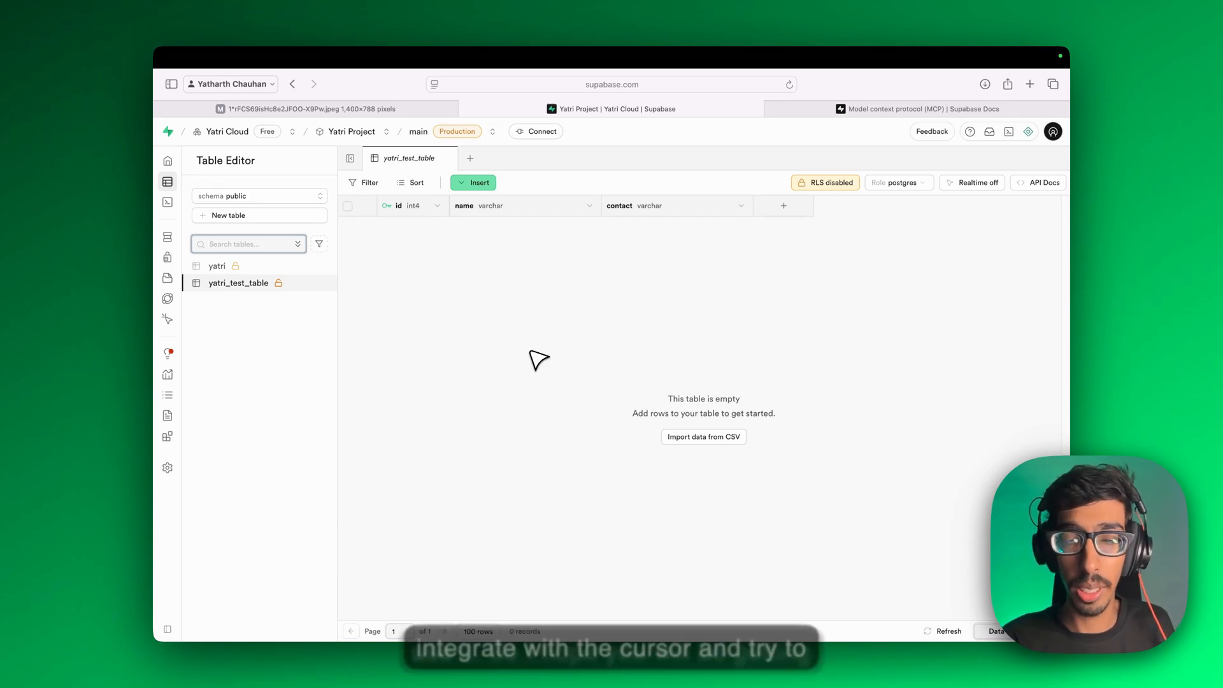
pyautogui.moveTo(745, 343)
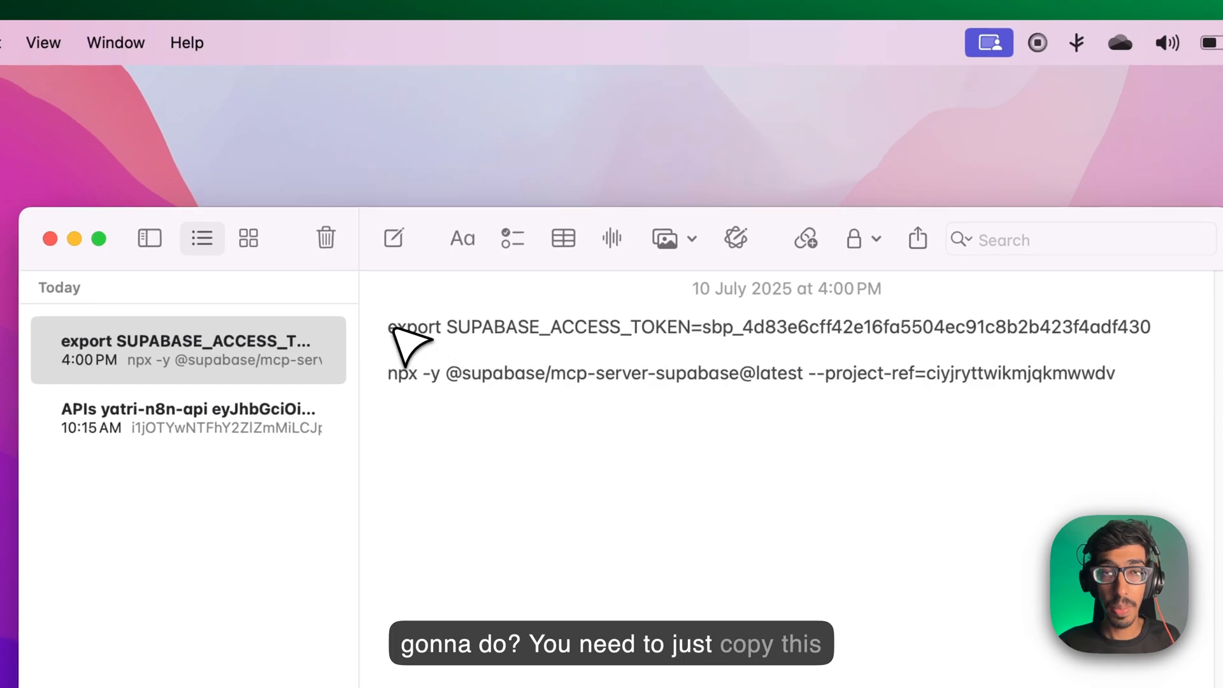
# Select the 'export SUPABASE_ACCESS_TOKEN' line in the Notes note
pyautogui.tripleClick(757, 326)
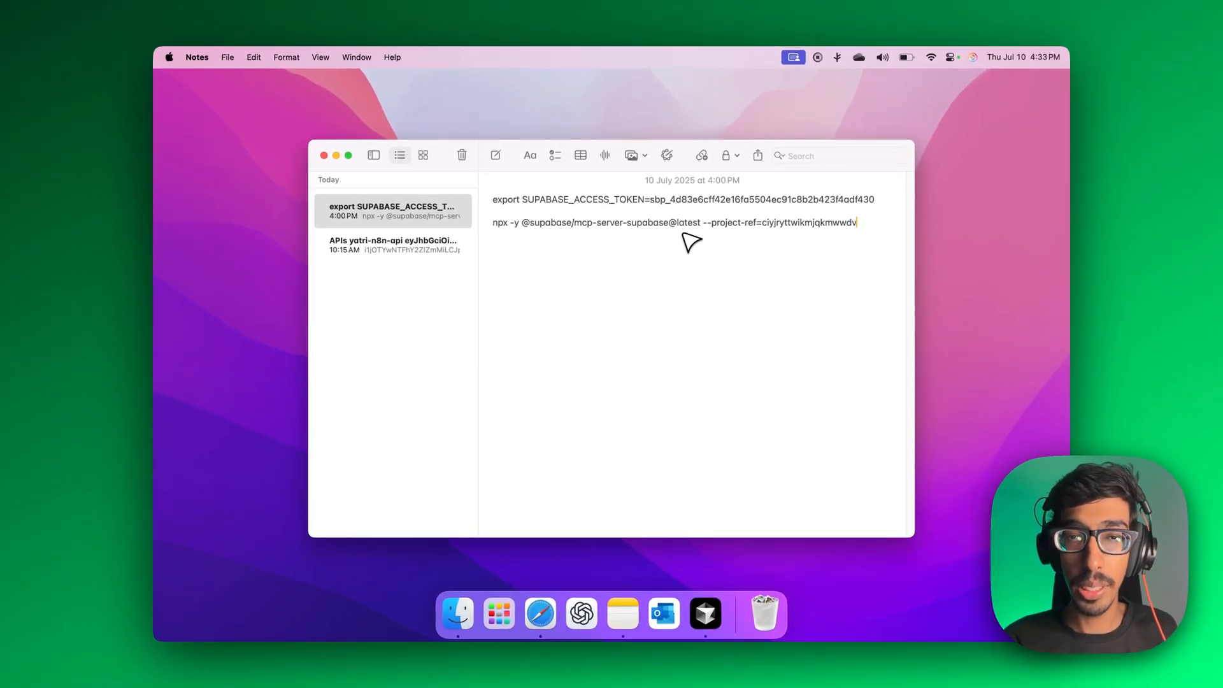
pyautogui.moveTo(738, 244)
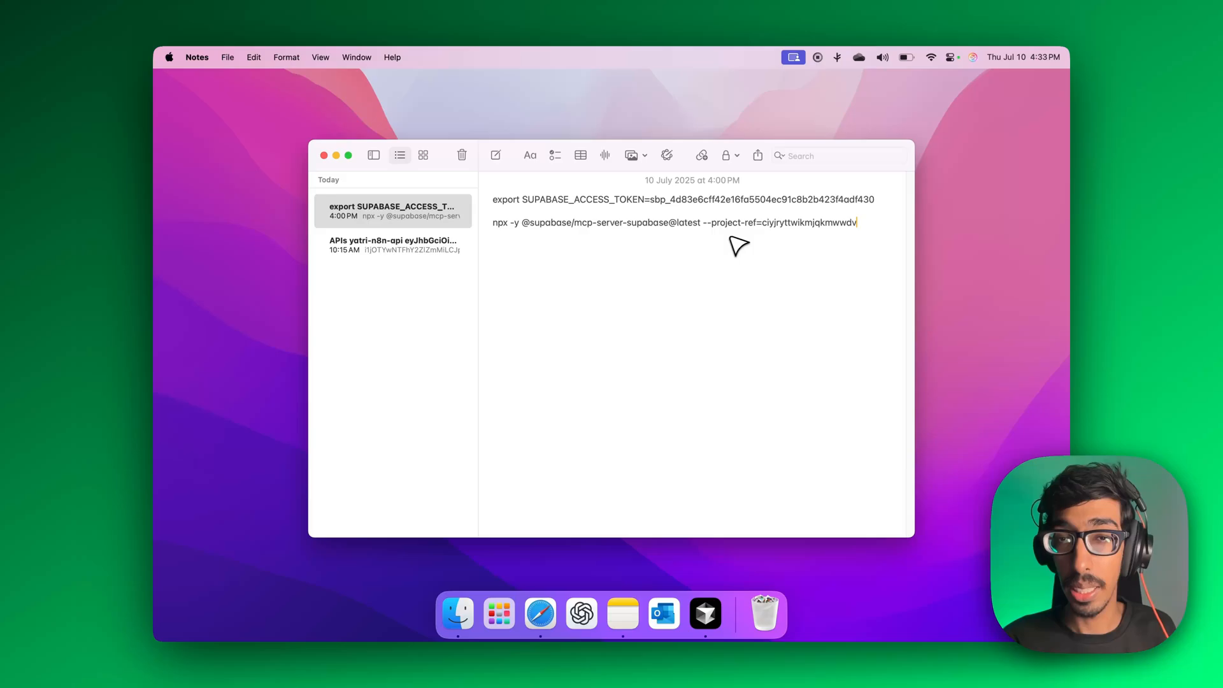